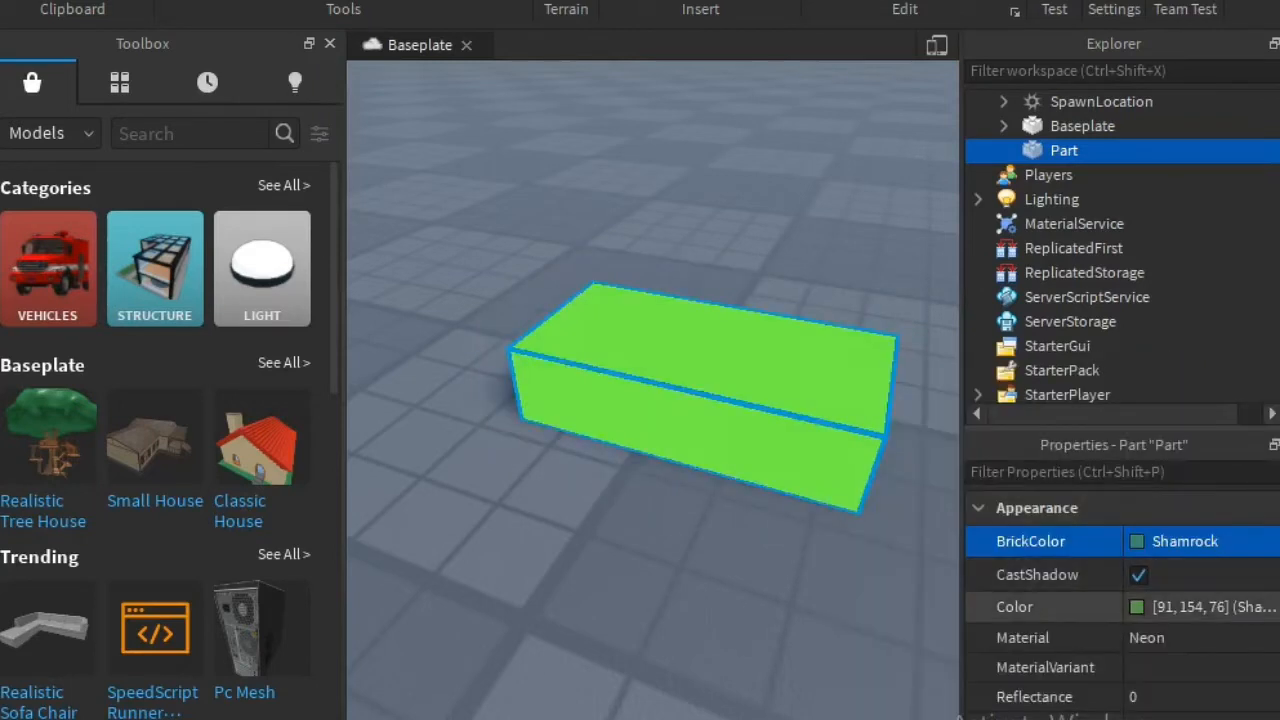
Step: Change the green part's material from Neon to Metal and dismiss the BrickColor palette
click(1200, 637)
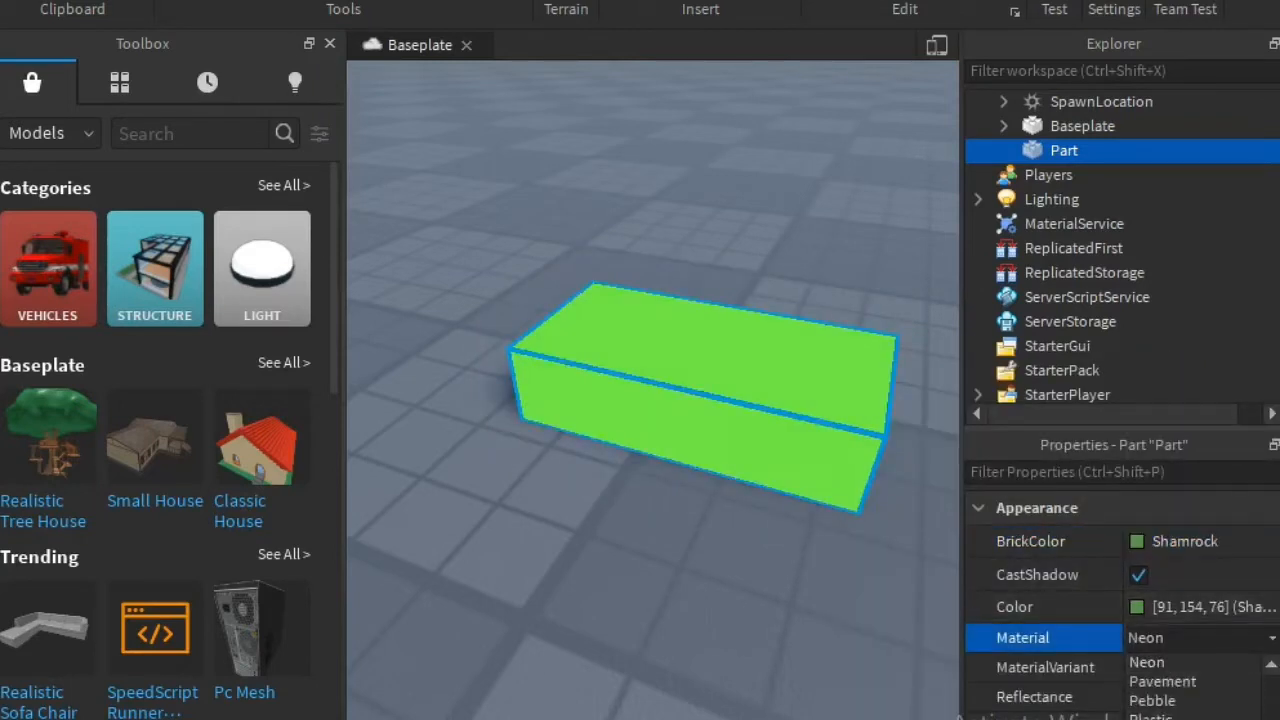
click(1147, 637)
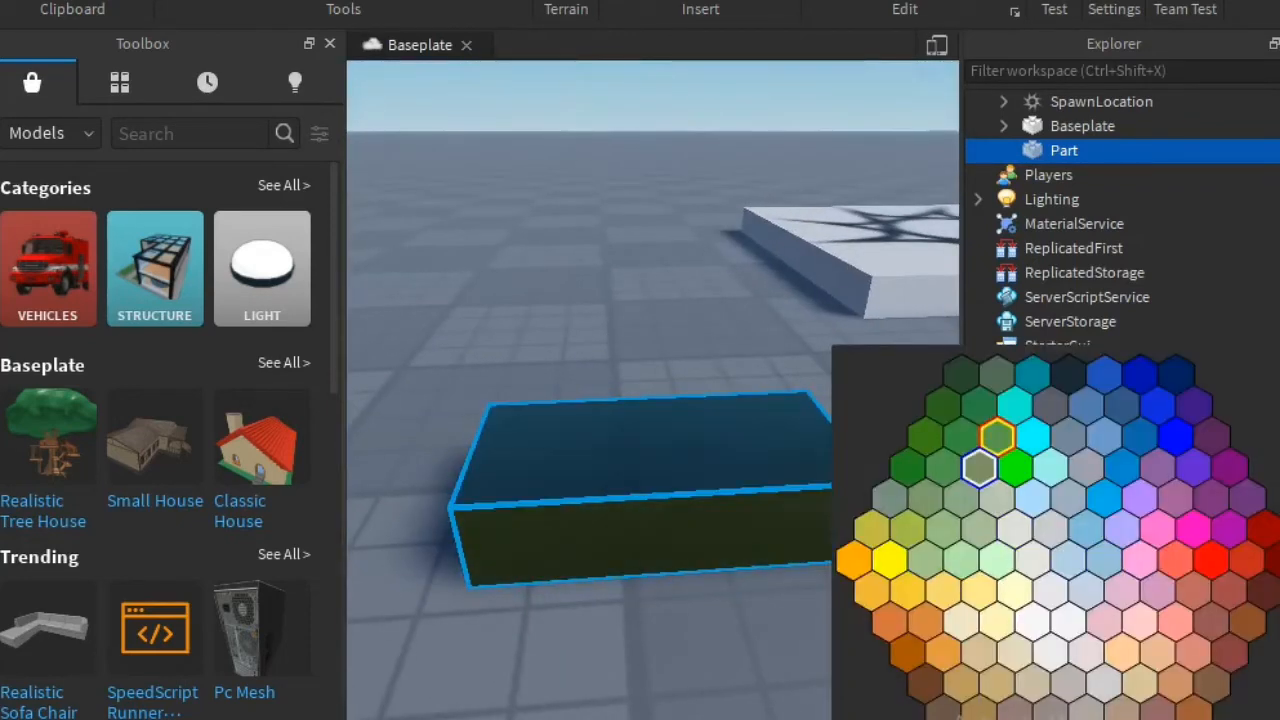
click(1013, 462)
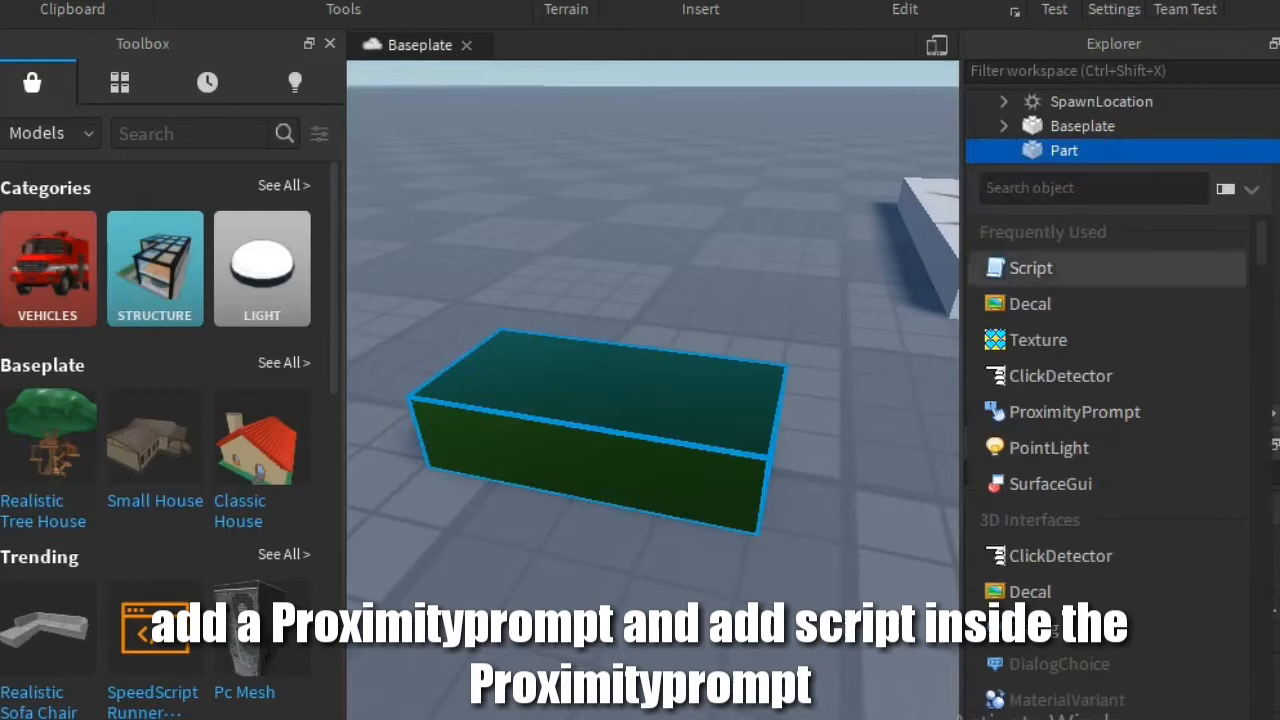
Step: Insert a ProximityPrompt into the part with MaxActivationDistance 5 and a Script inside it
click(1074, 411)
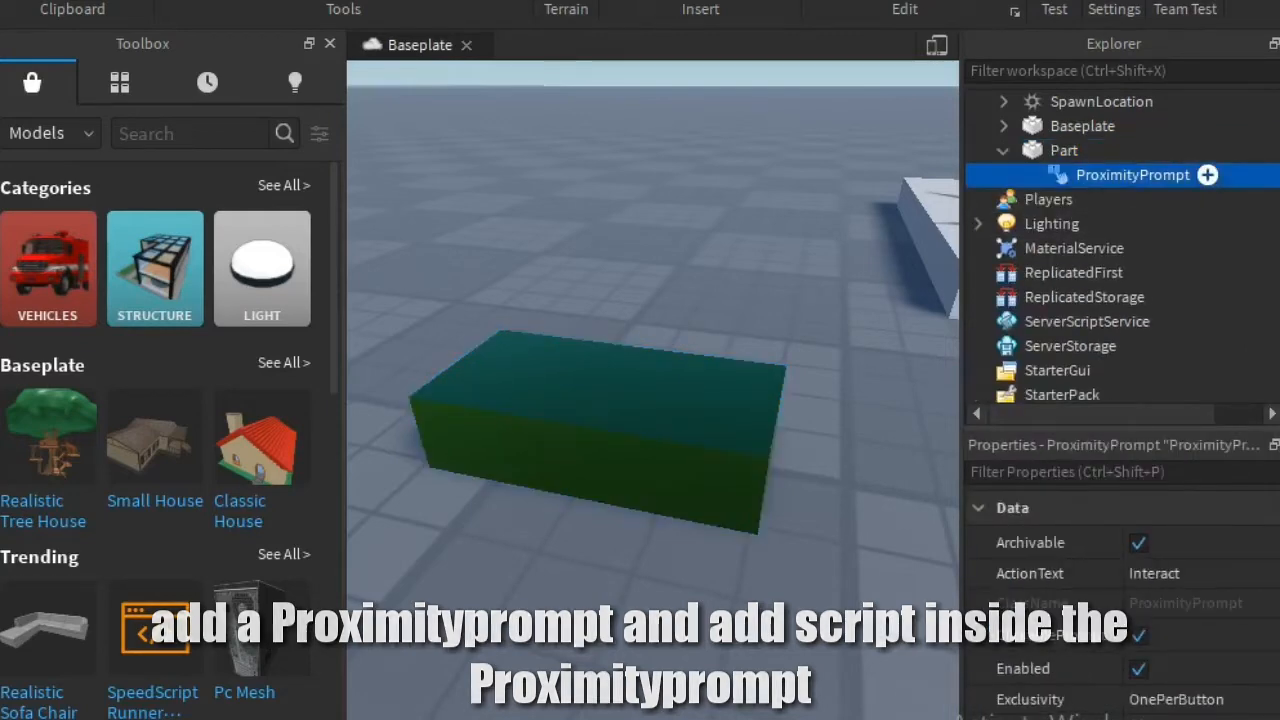
scroll(down, 3)
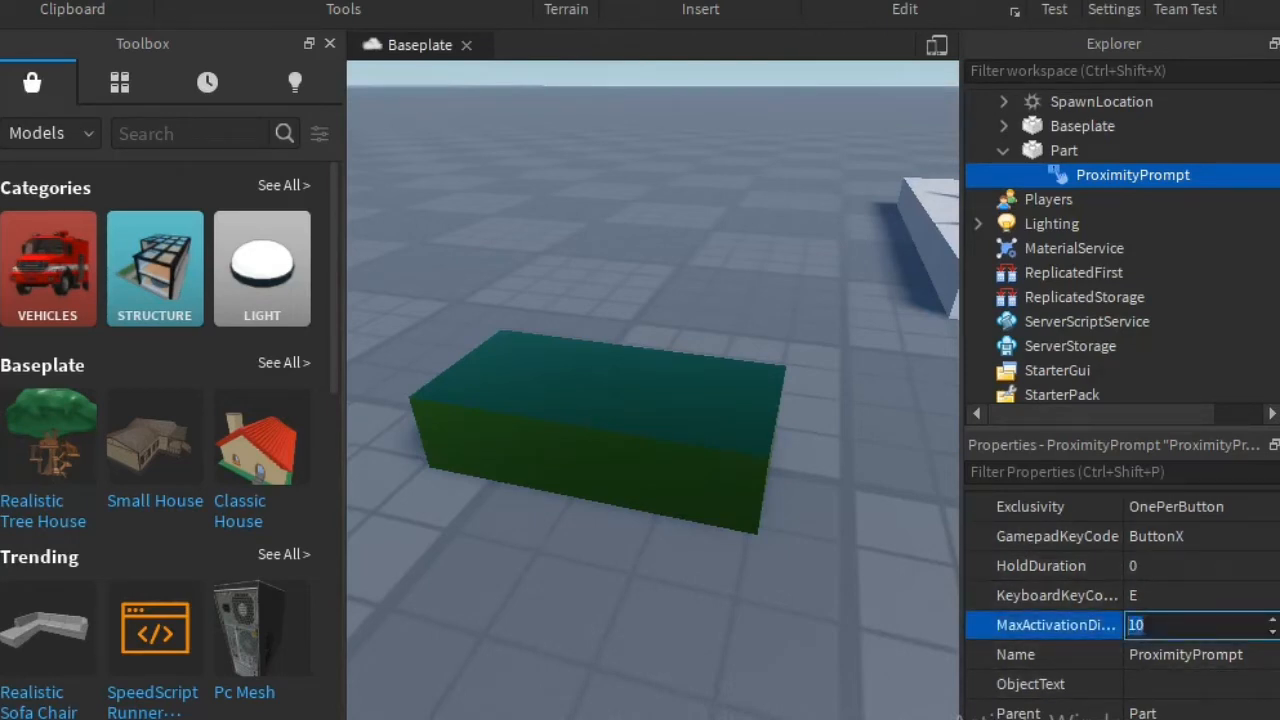
text(5)
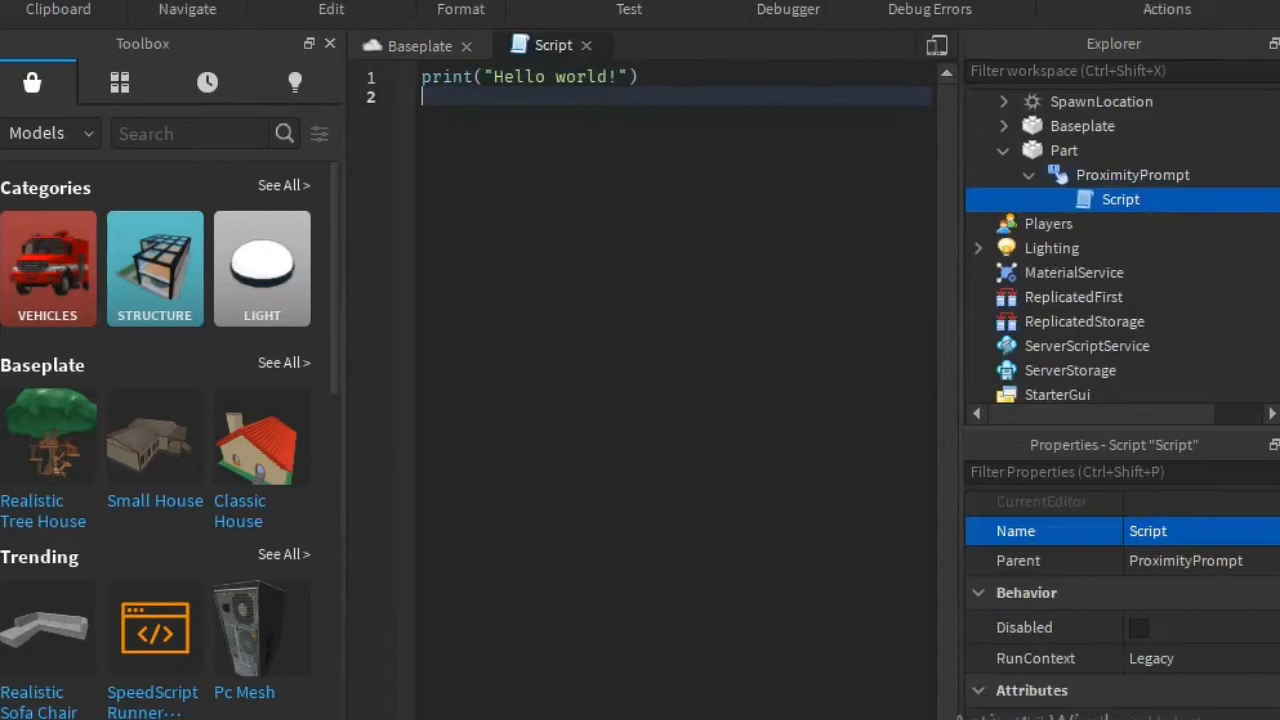
Step: Duplicate the green part, strip the copy's ProximityPrompt and name it Part2, placed apart
click(419, 45)
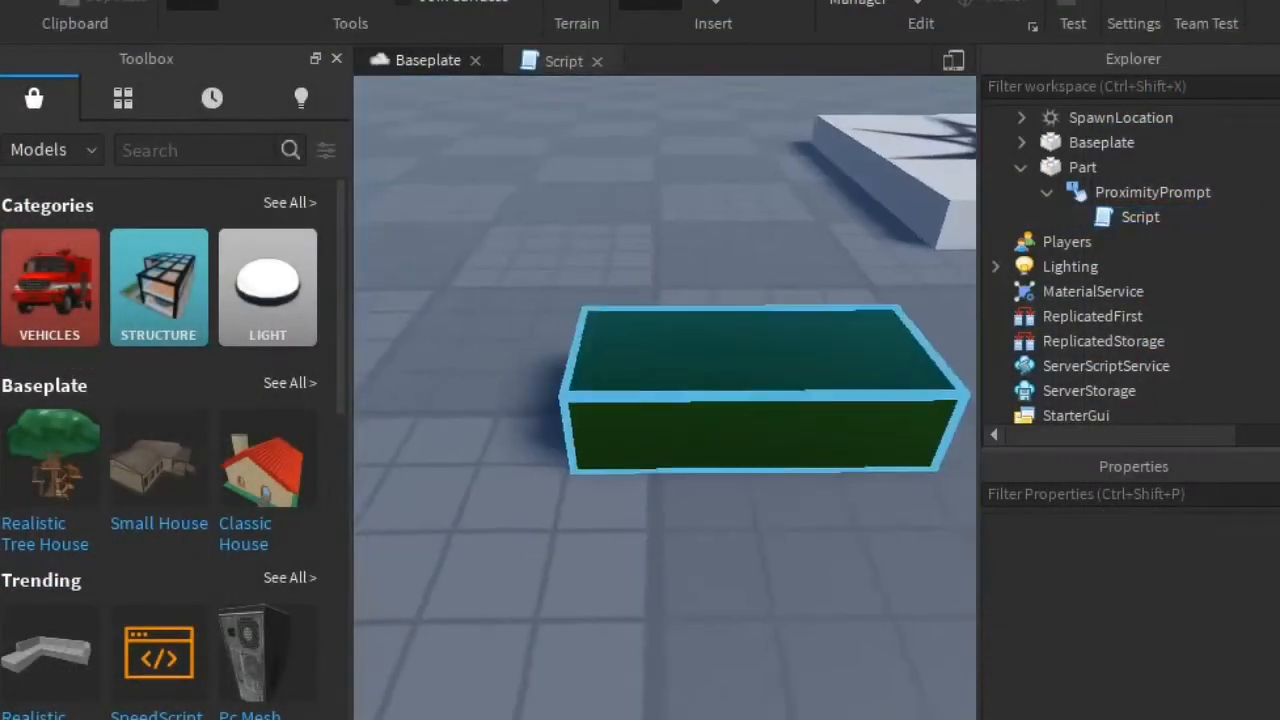
click(1082, 241)
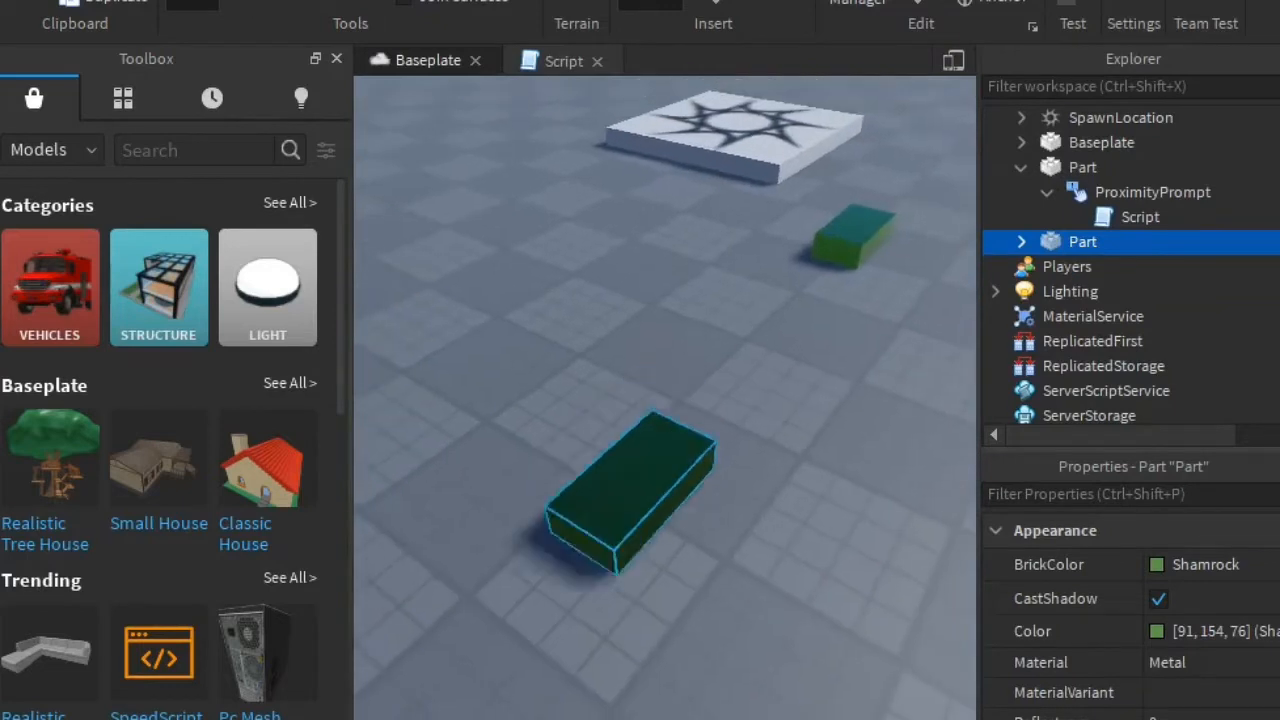
click(1152, 266)
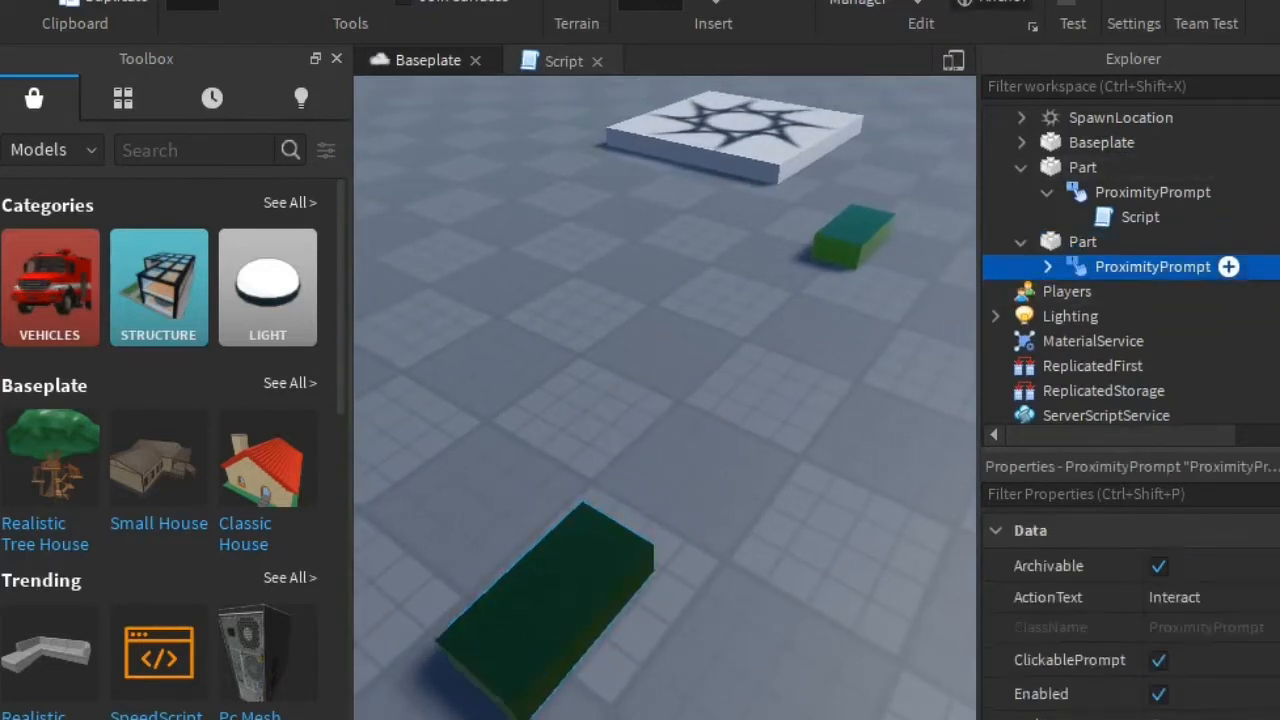
click(1082, 241)
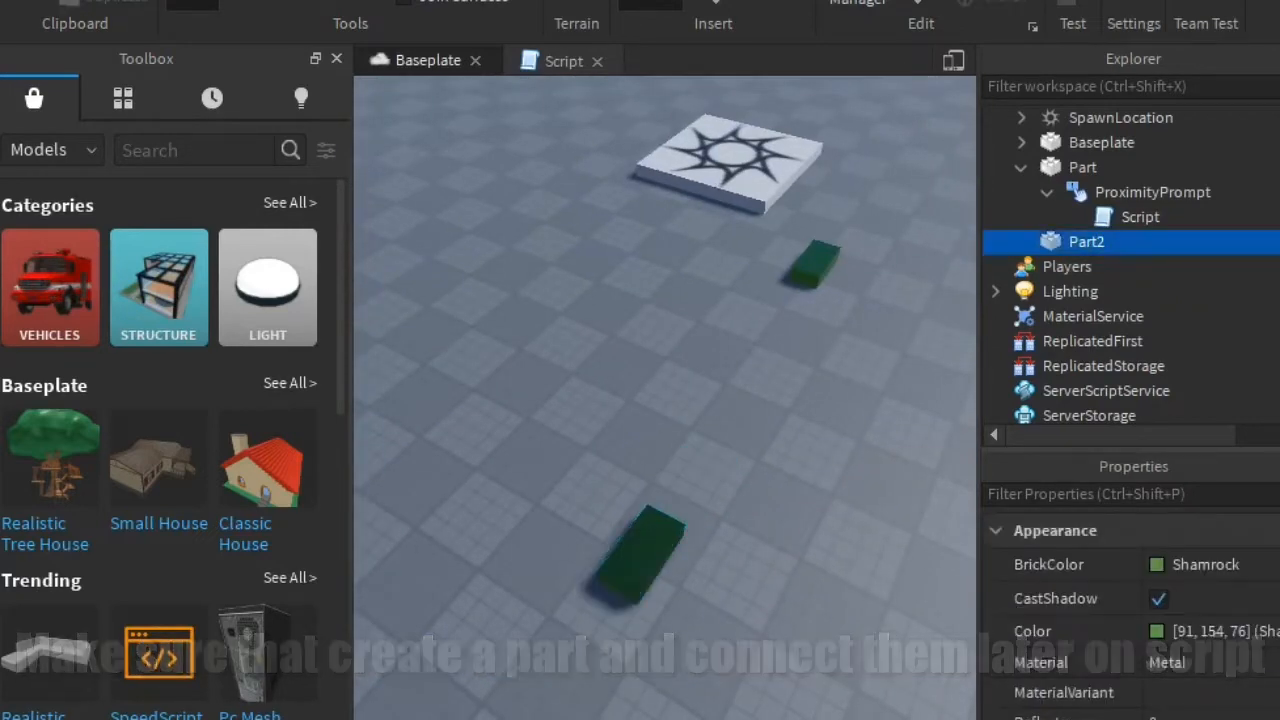
Step: Write local ProximityPrompt = script.Parent and connect ProximityPrompt.Triggered to function(plr)
text(local Pr)
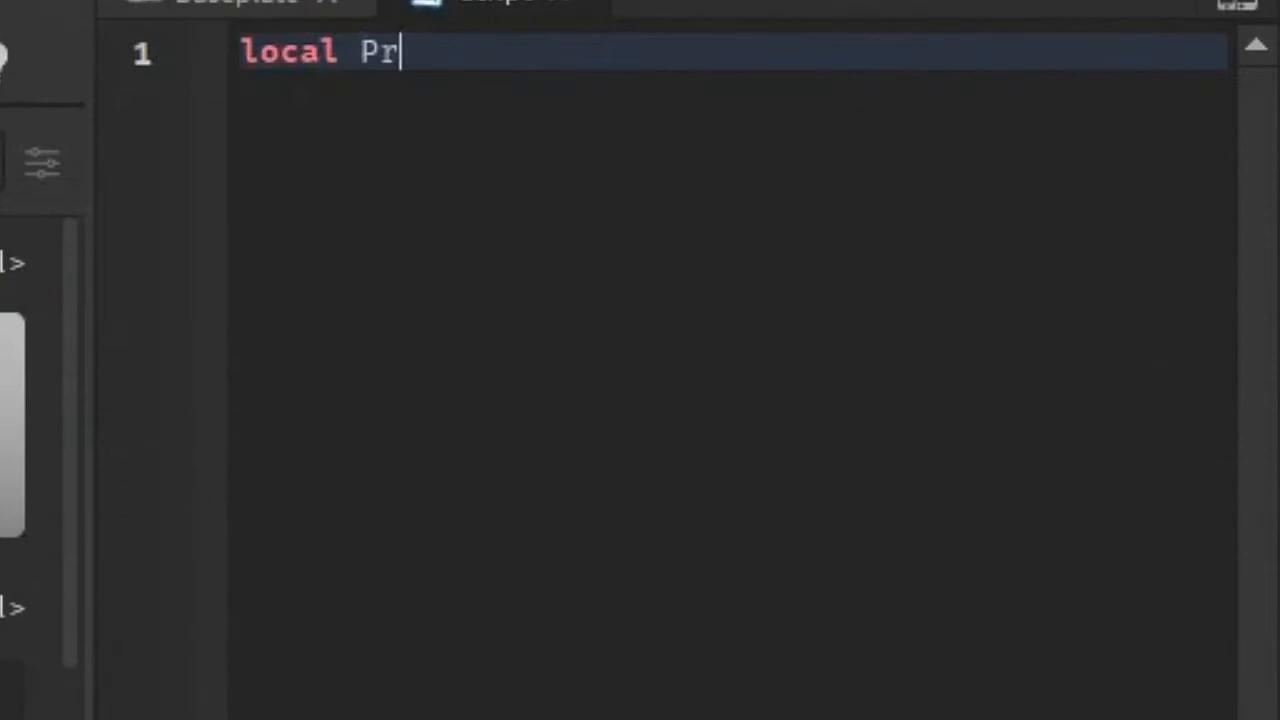
text(oximity)
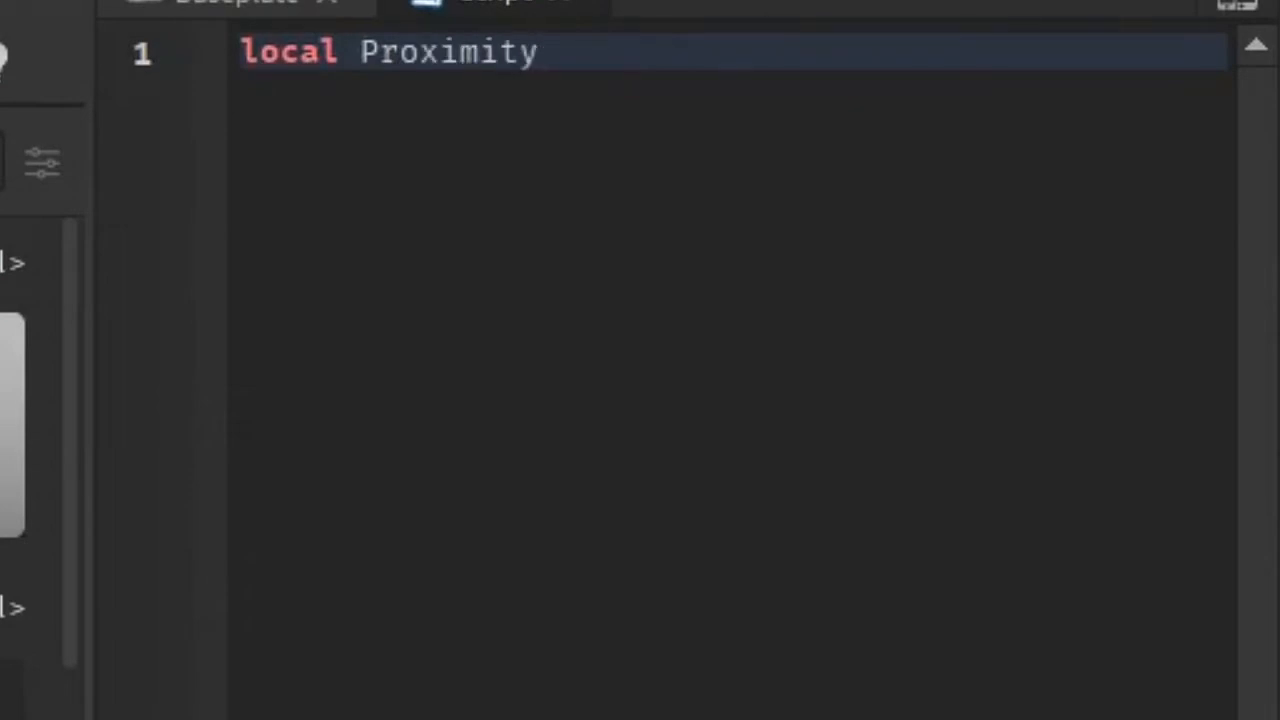
text(Prompt = script.Parent)
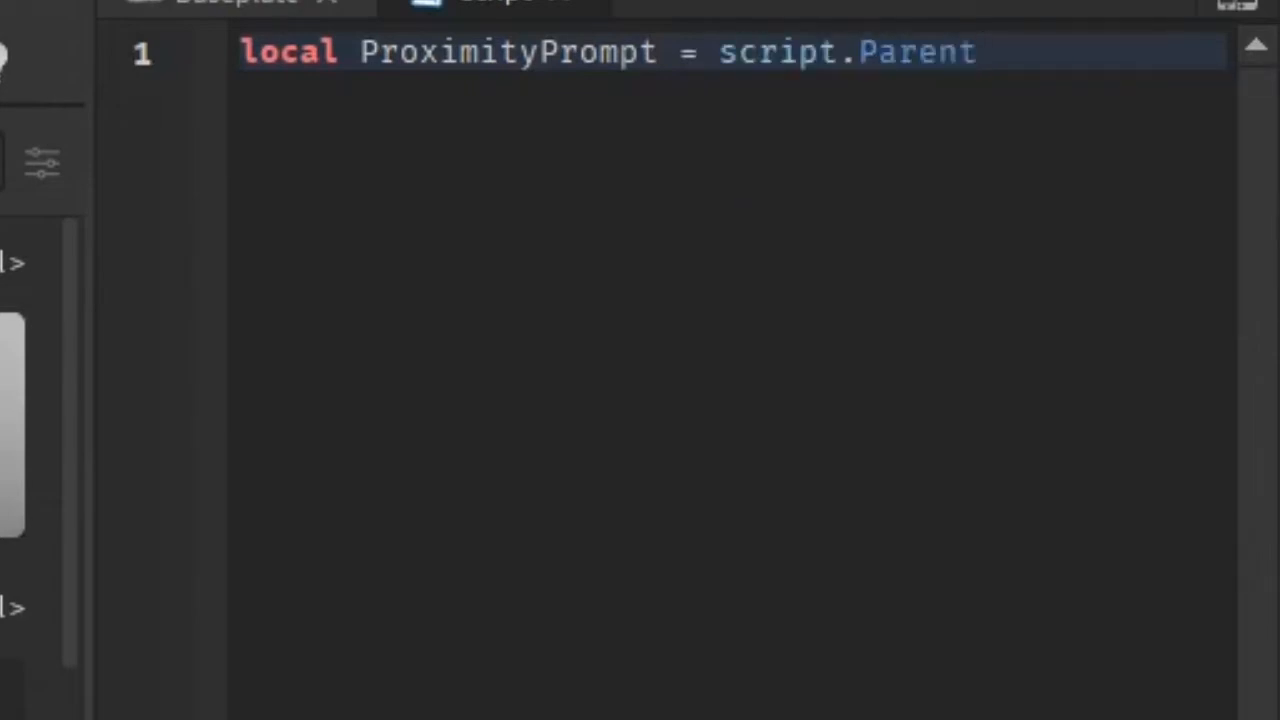
text(p)
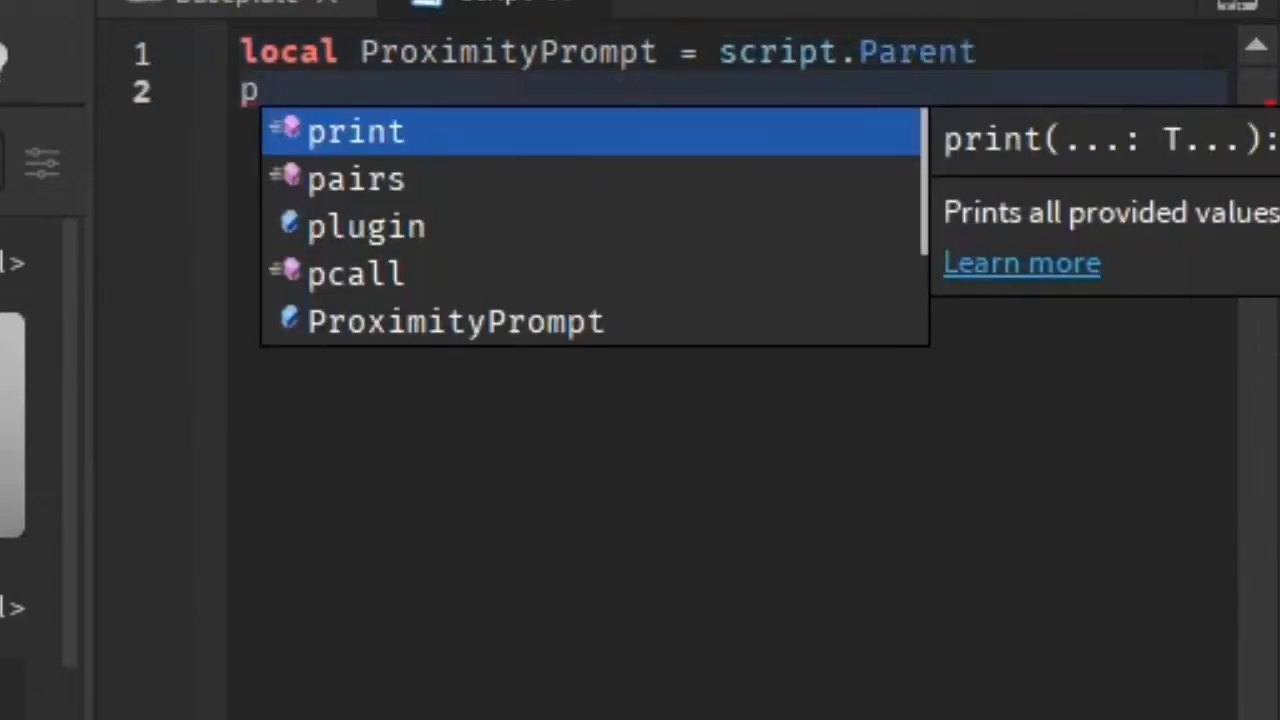
text(roximityPrompt.Triggered)
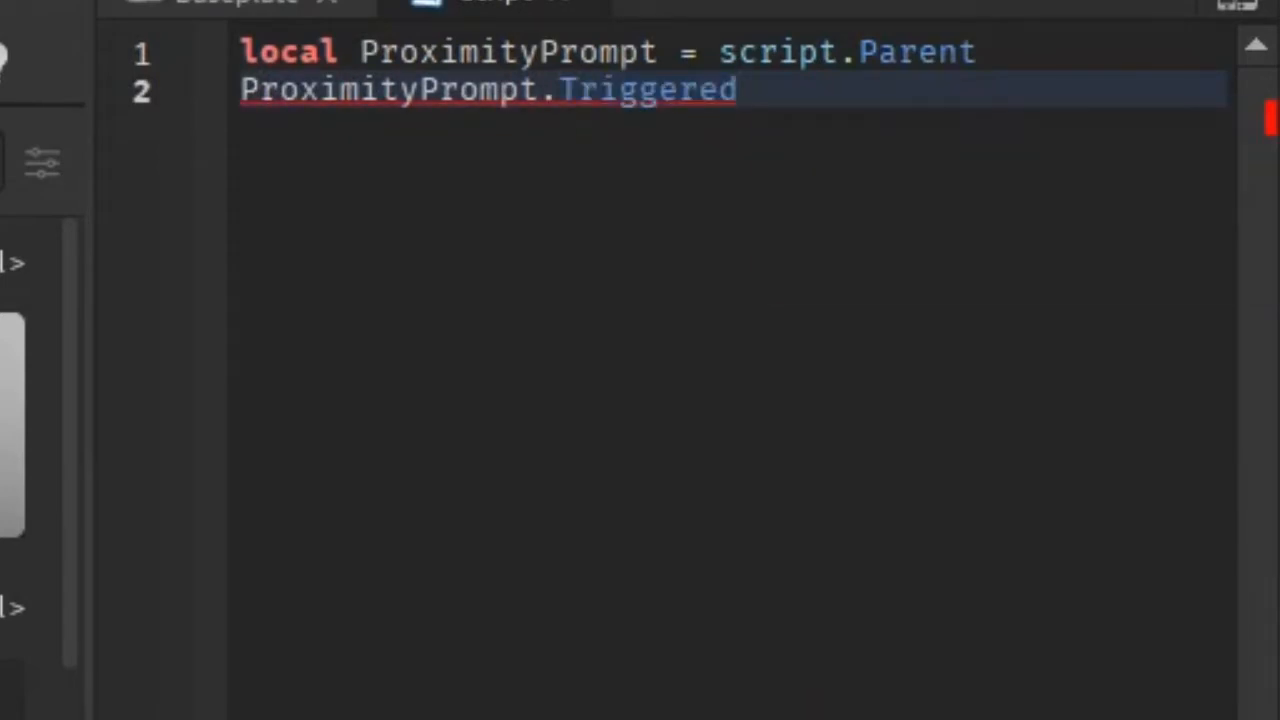
text(:Connect(function())
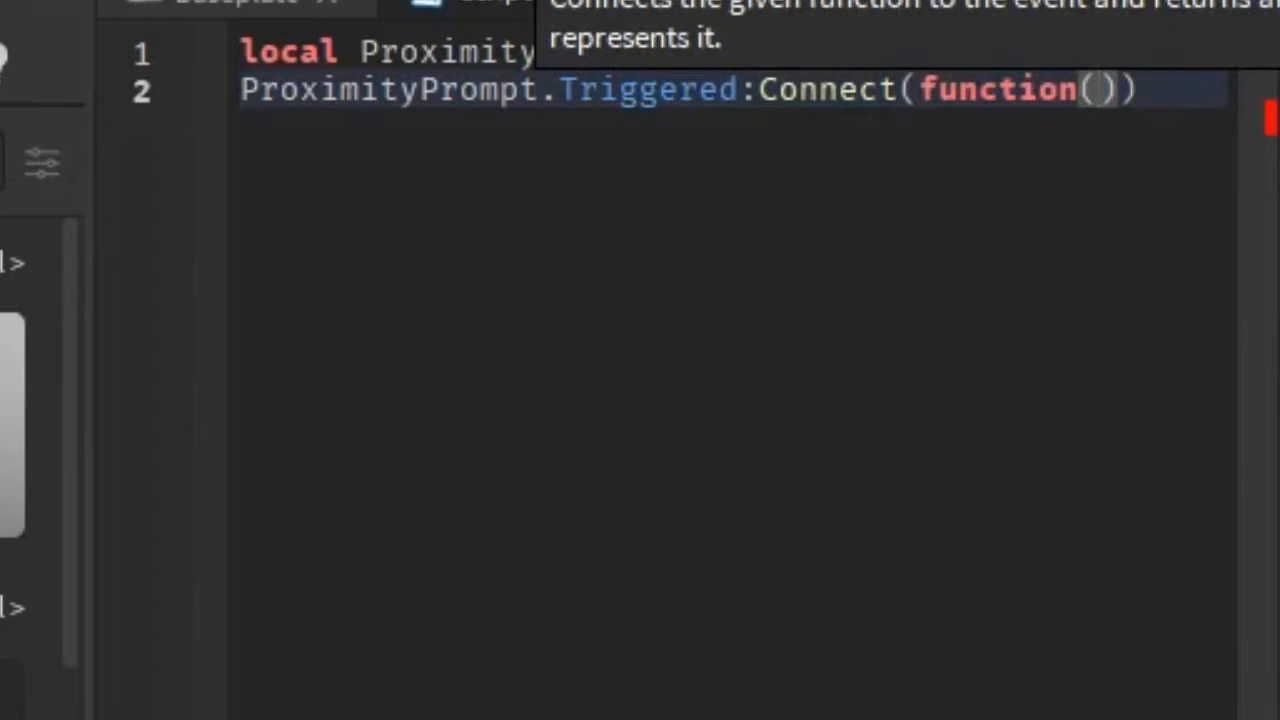
text(pleyr)
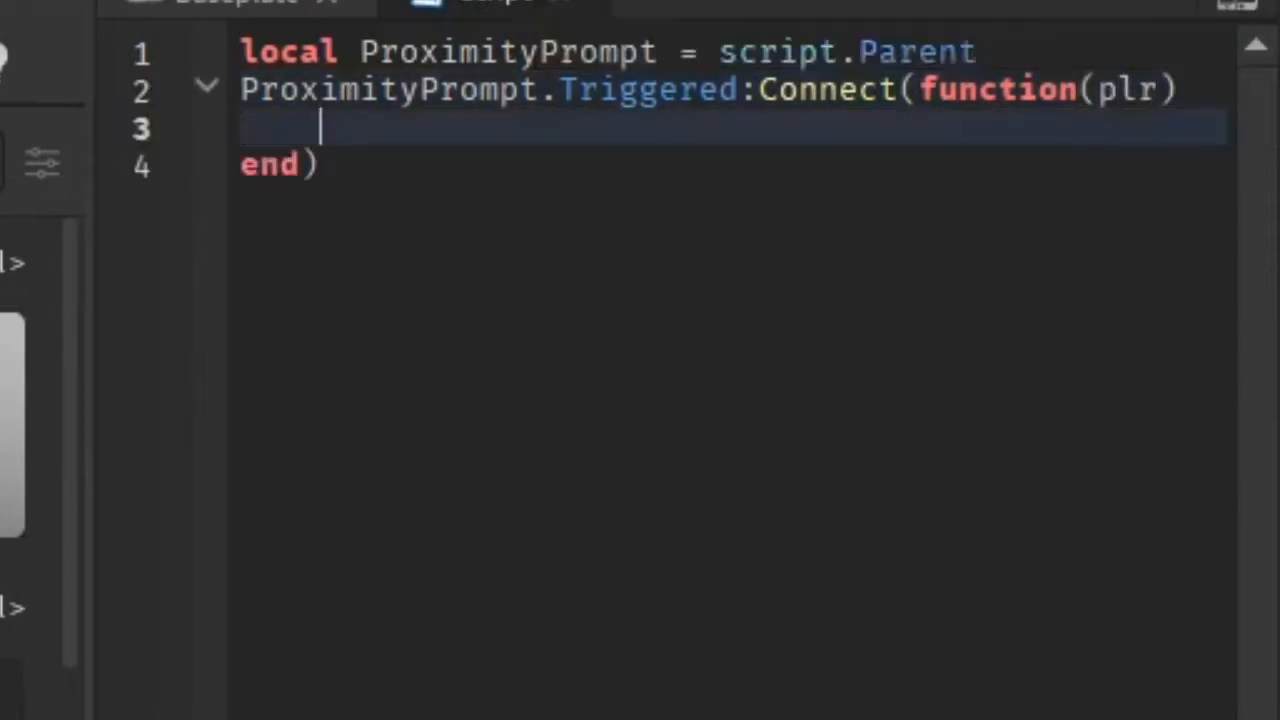
Step: Set plr.Character.HumanoidRootPart.Position = workspace.Part2 inside the Triggered handler
text(plr)
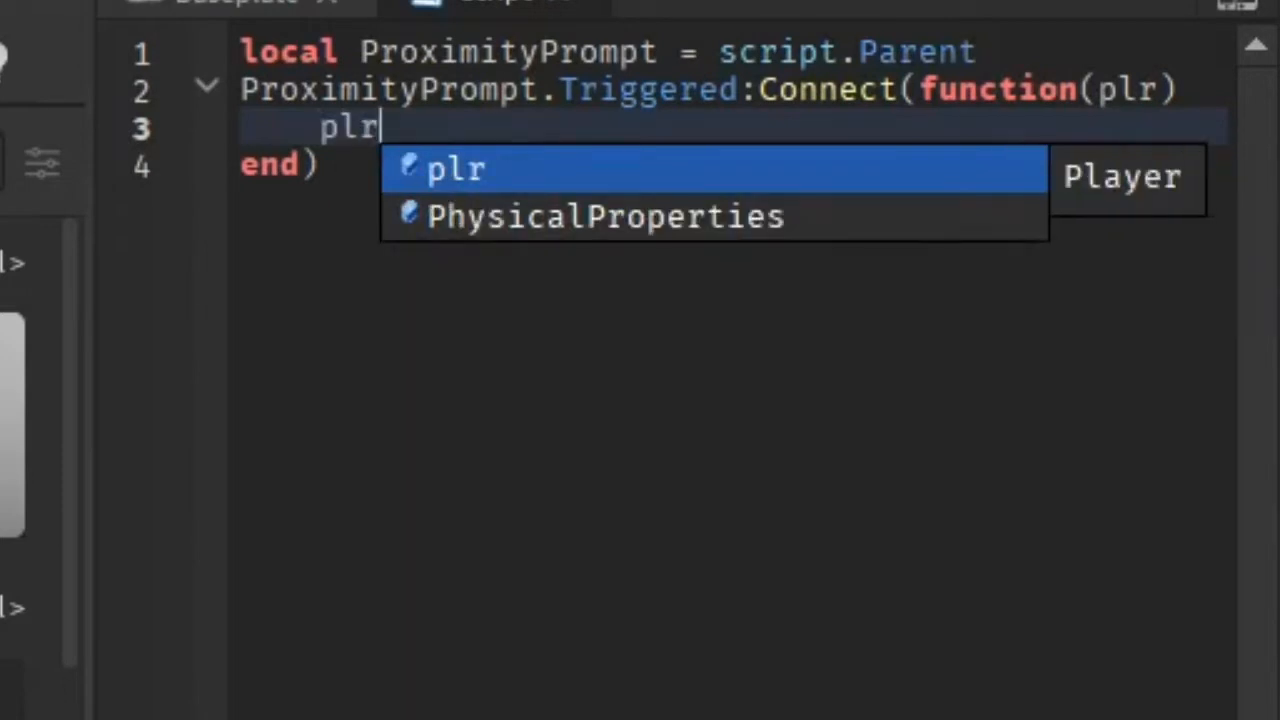
text(.Character.Humanoi)
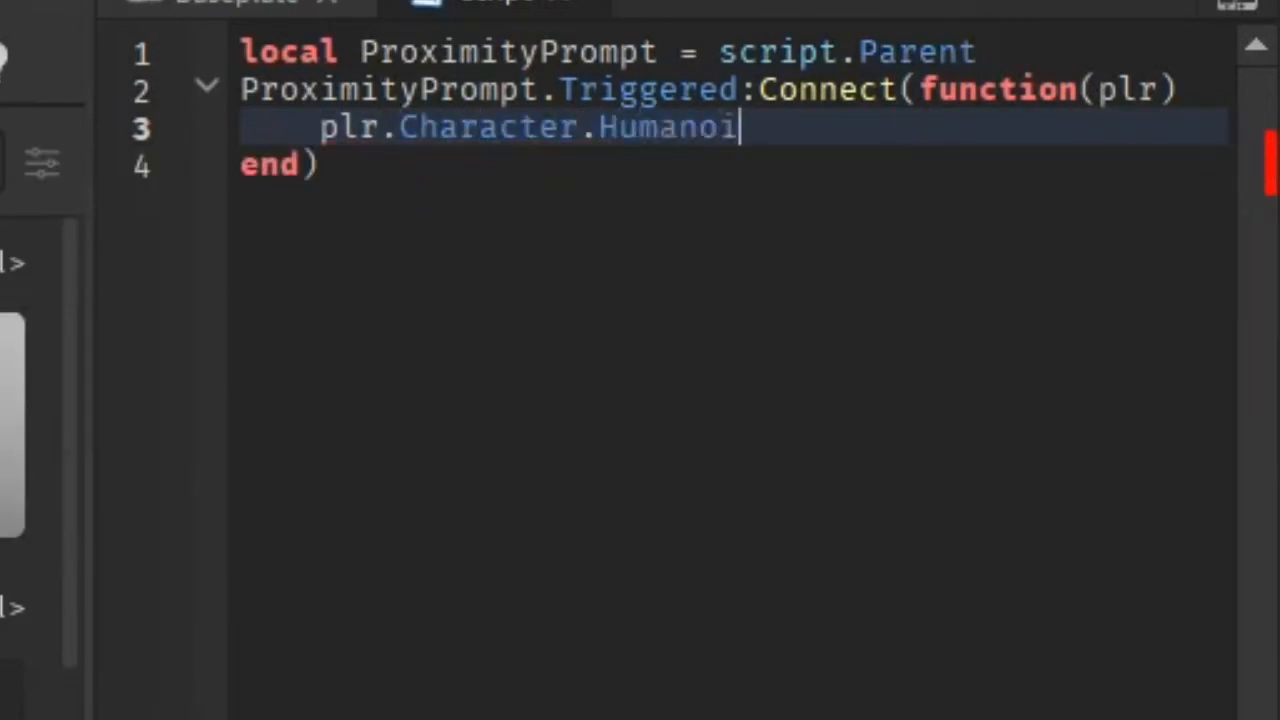
text(dRootPart)
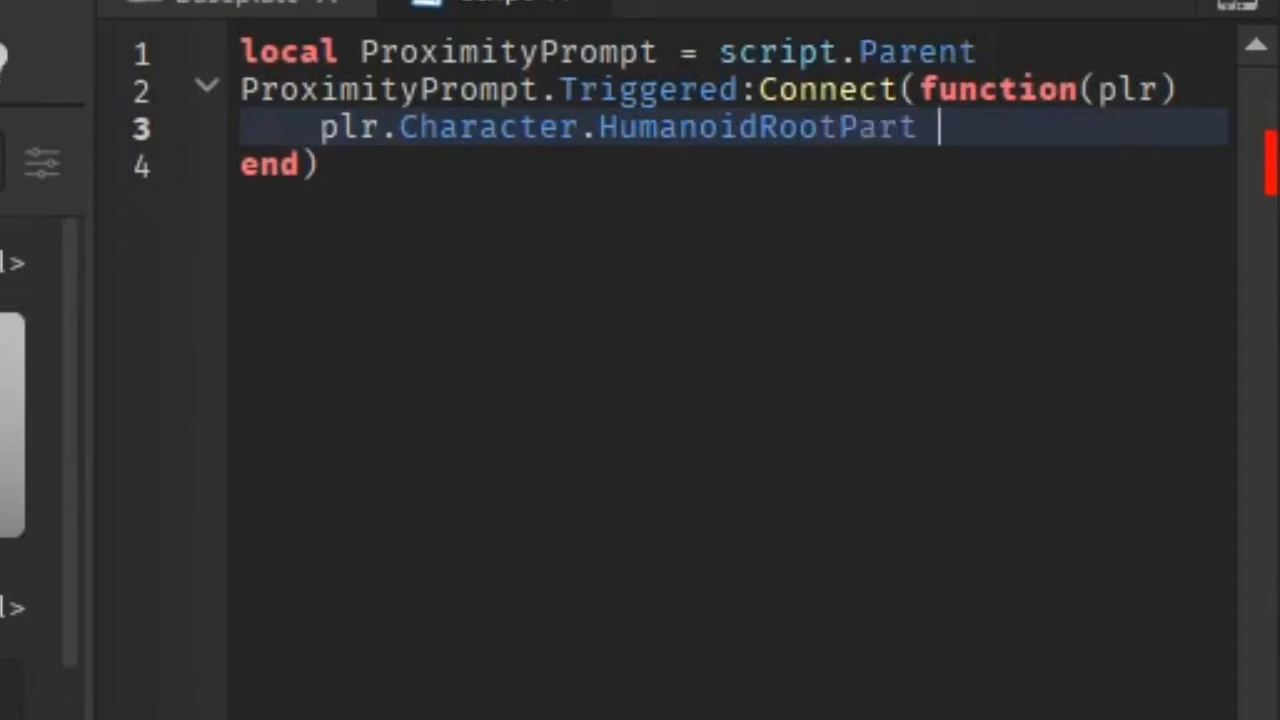
text(>)
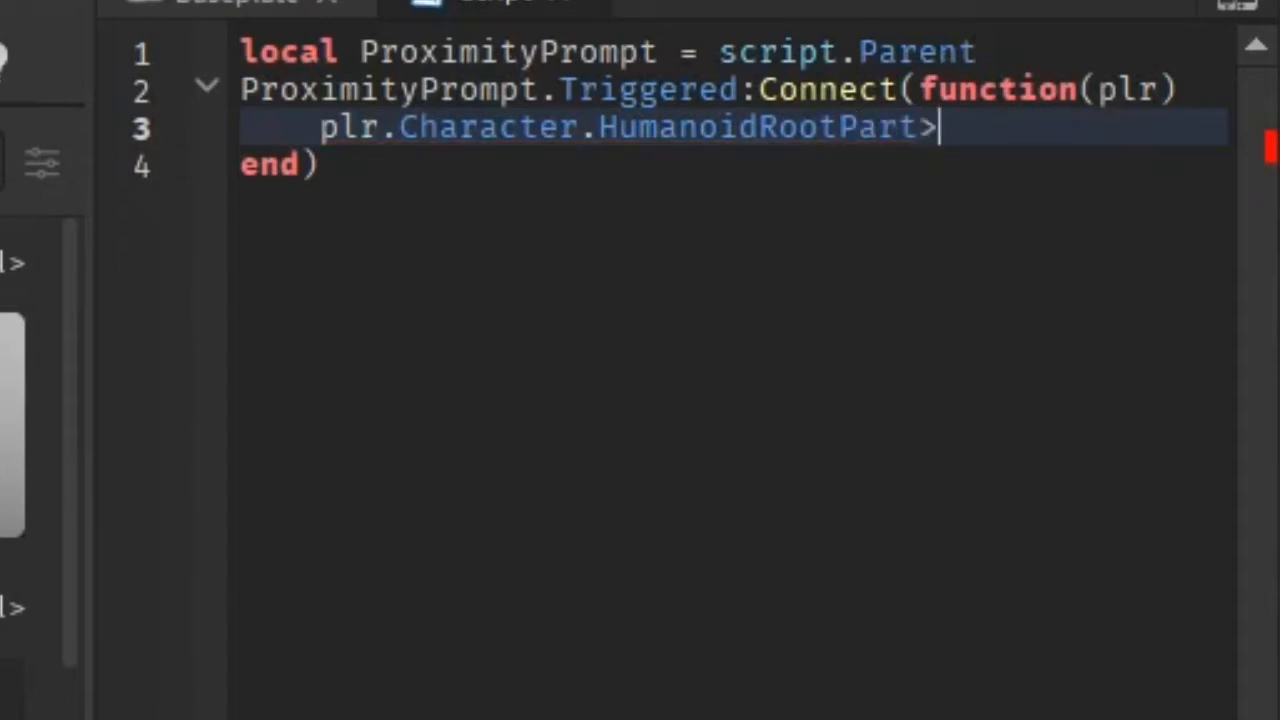
text(.P)
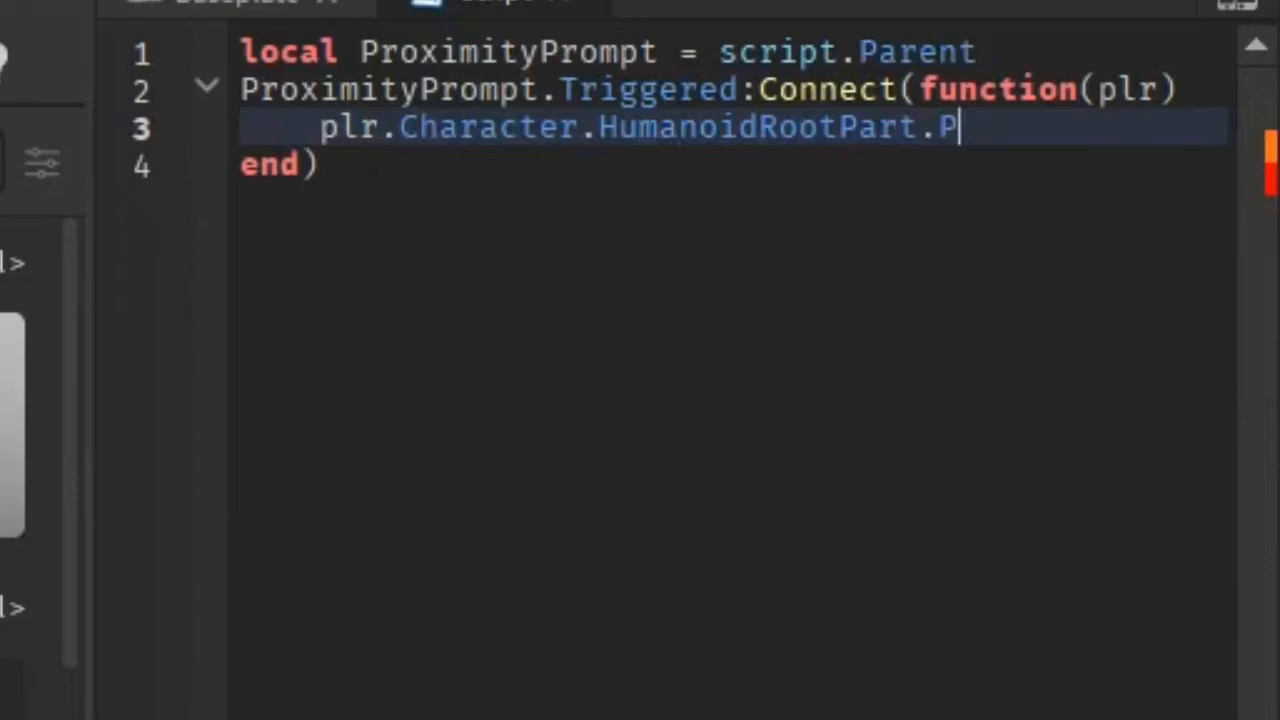
text(osition)
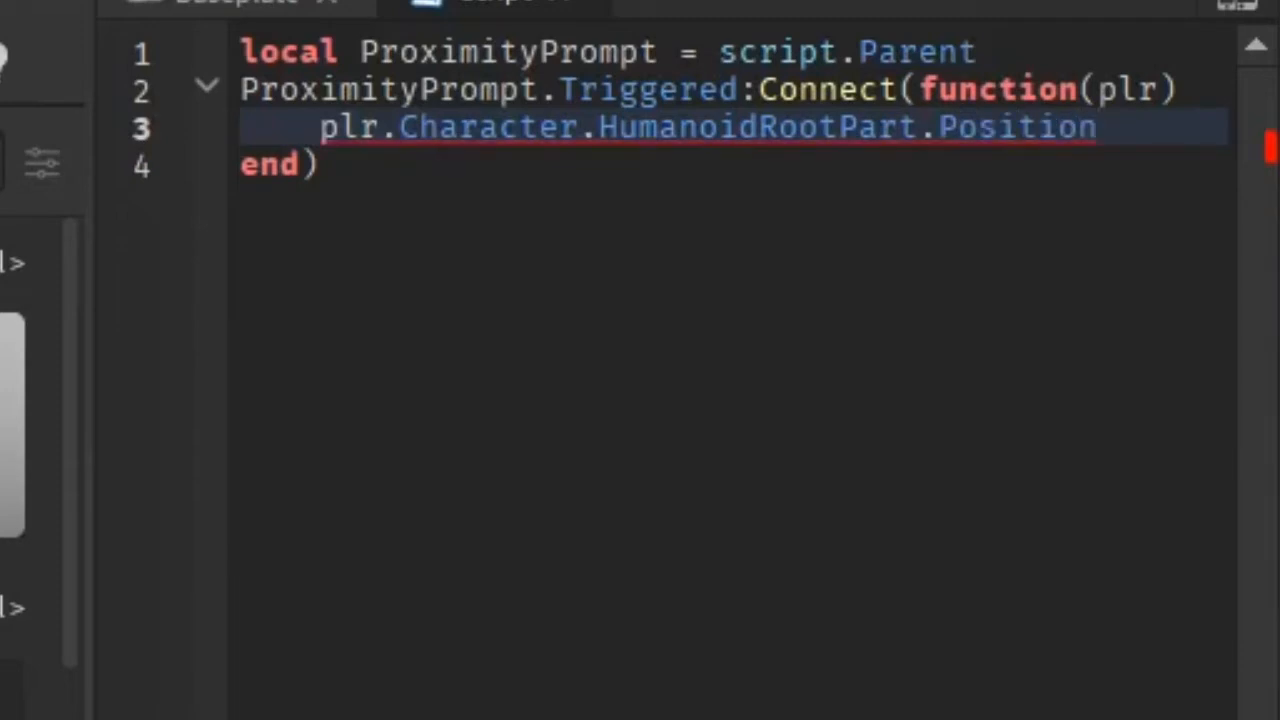
text(= workspace.)
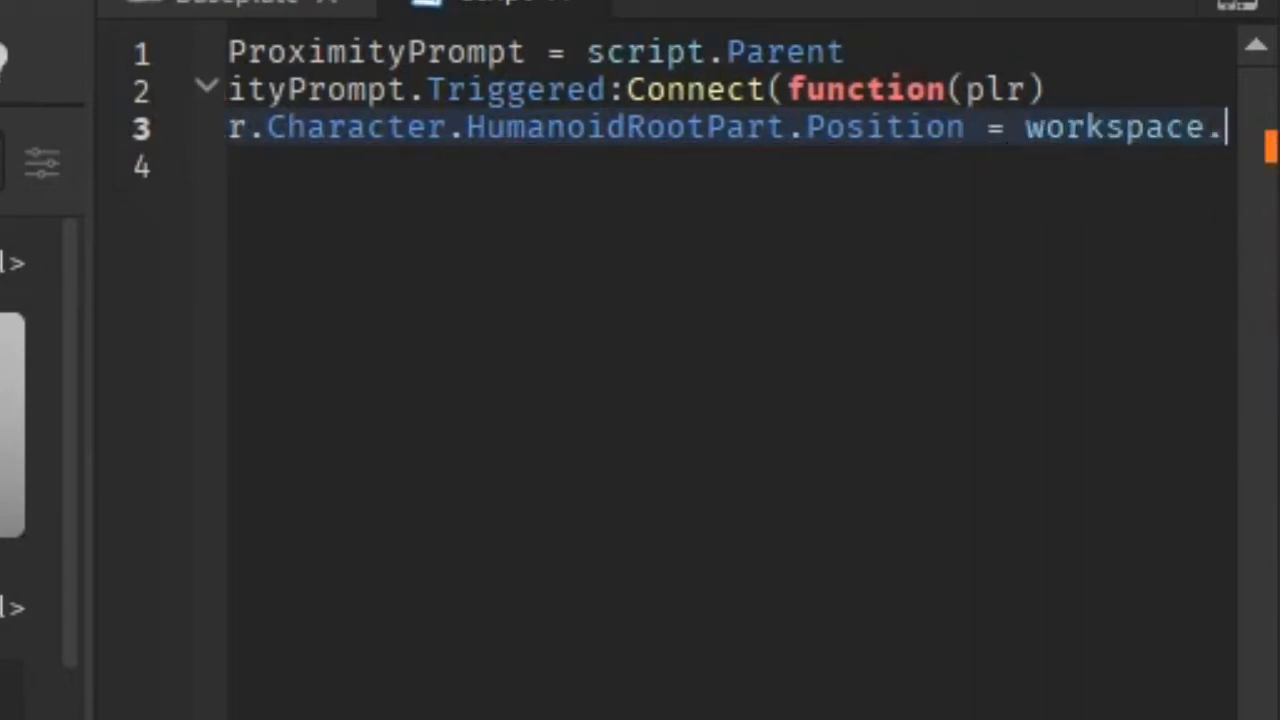
text(.)
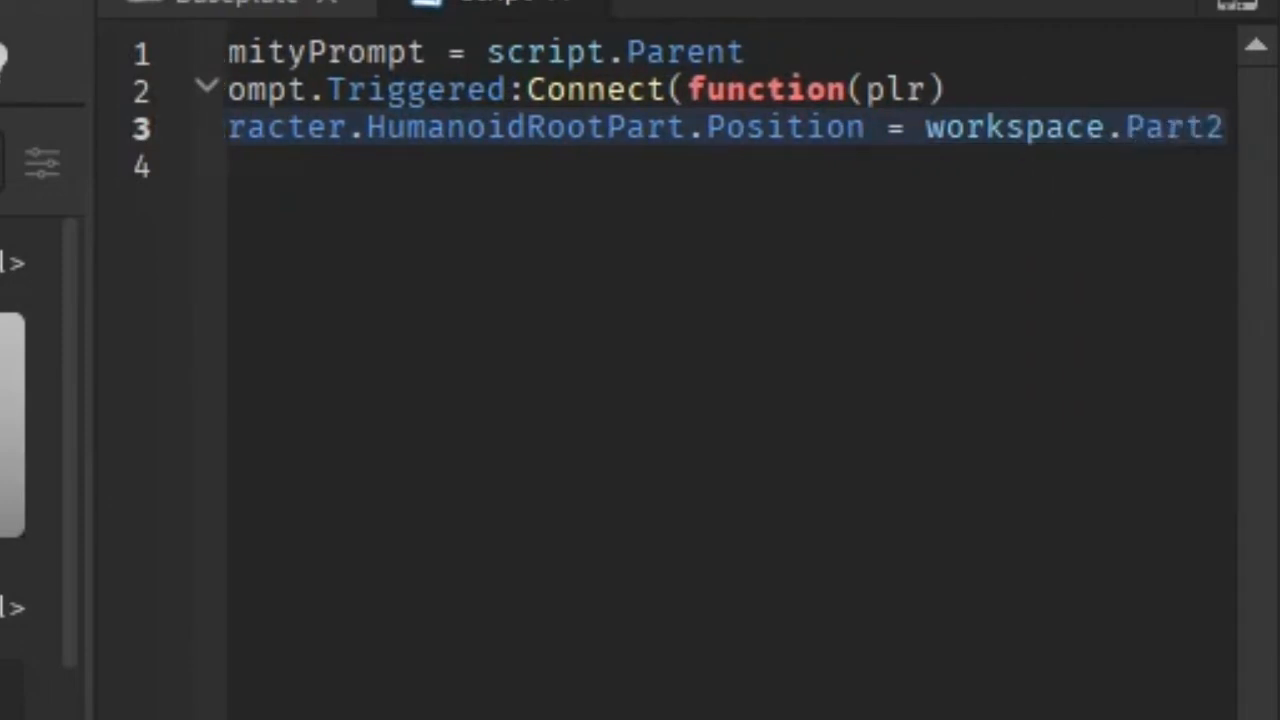
text(.P)
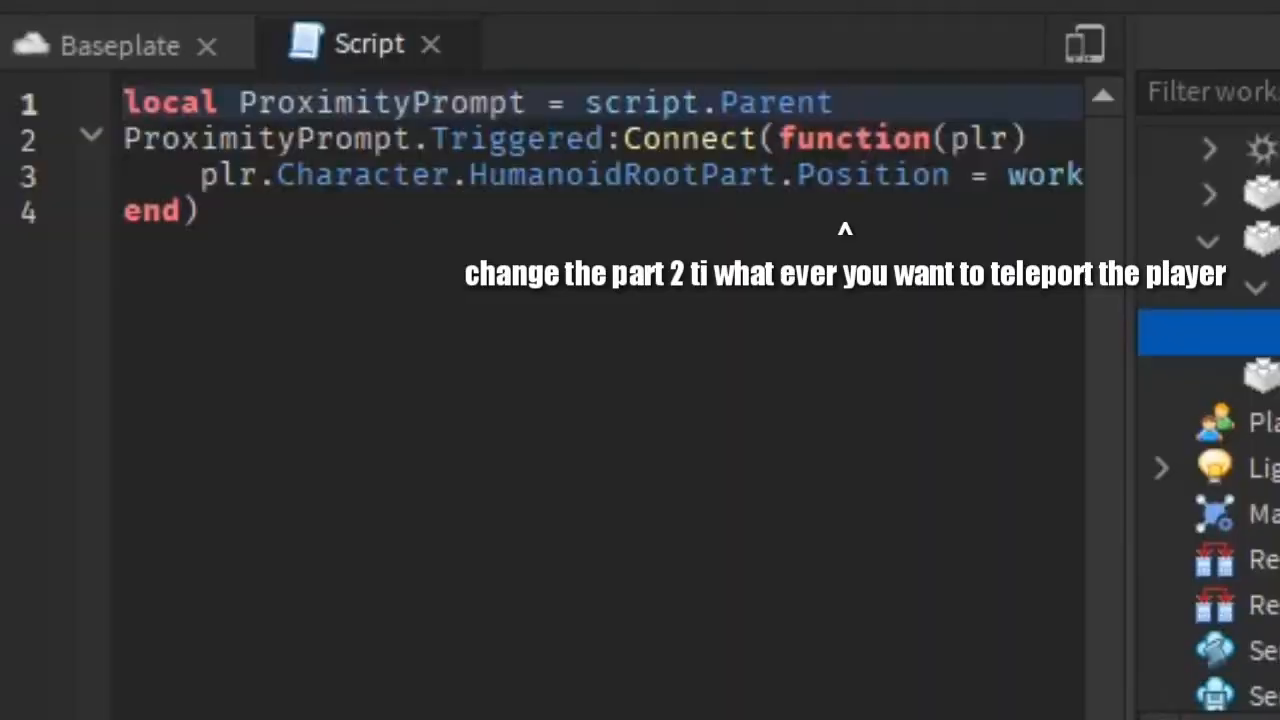
Step: Playtest, walk to the green part and trigger Interact with E to teleport to Part2
click(386, 105)
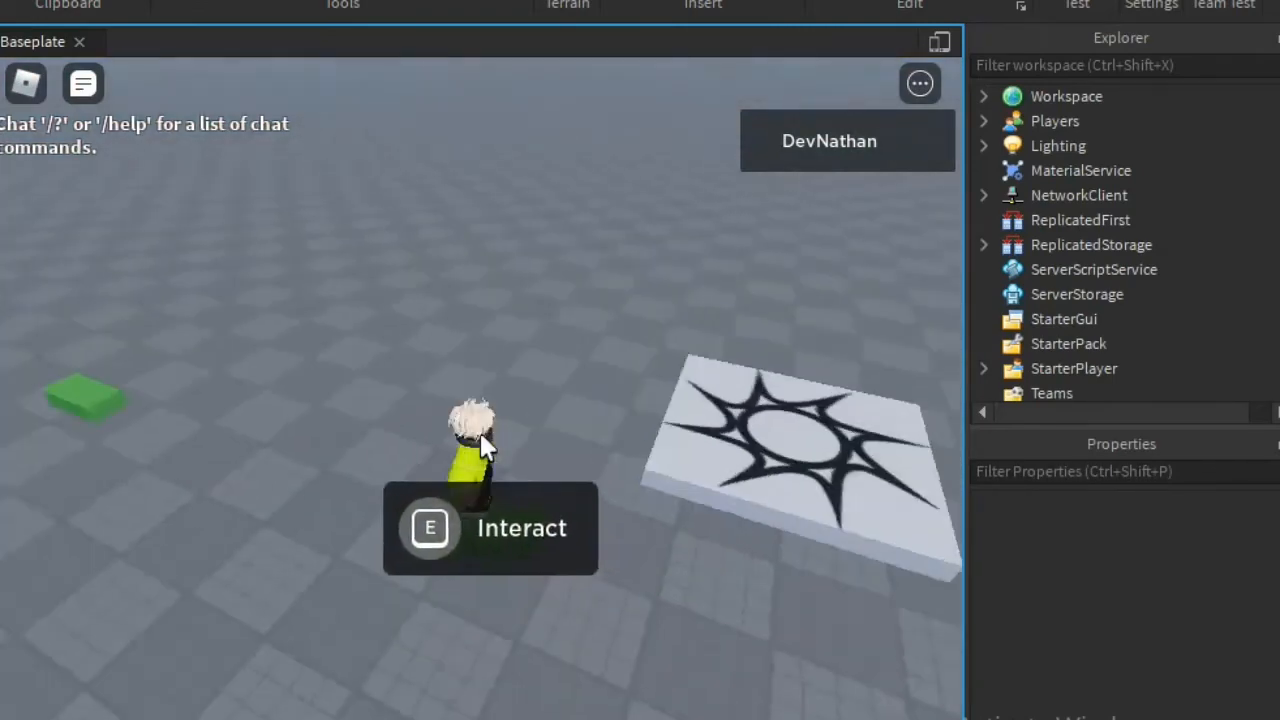
key(e)
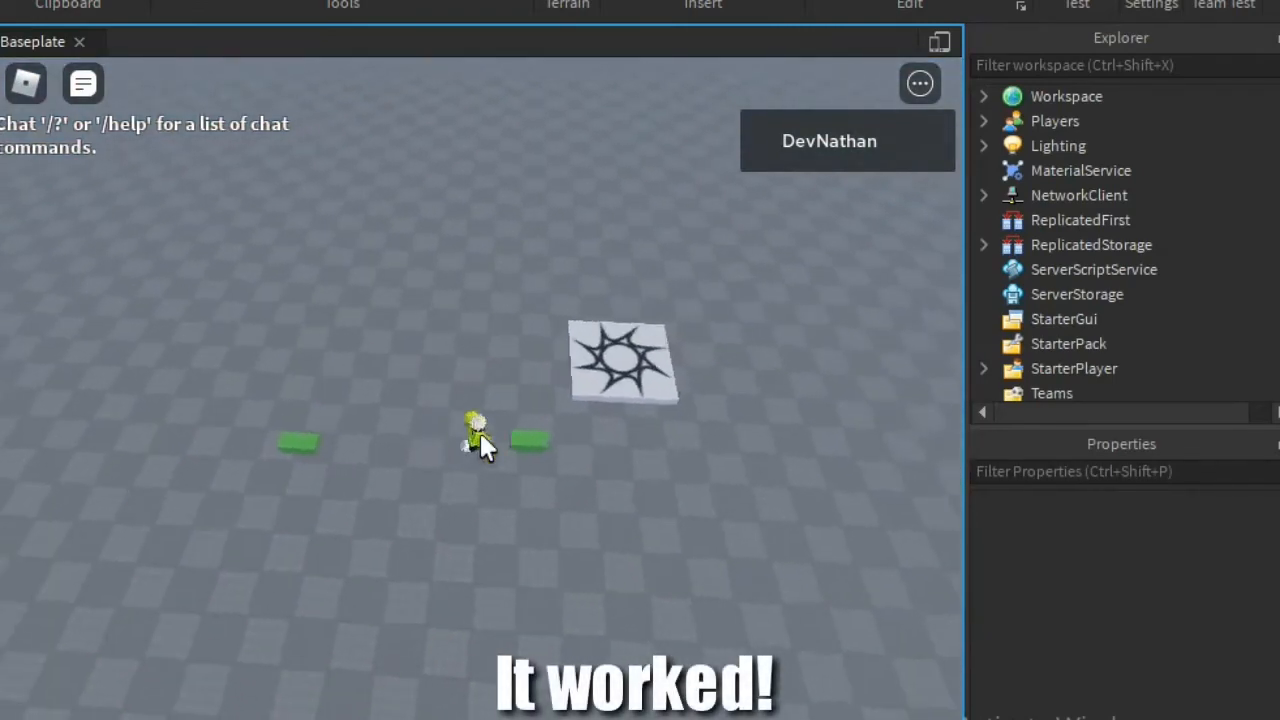